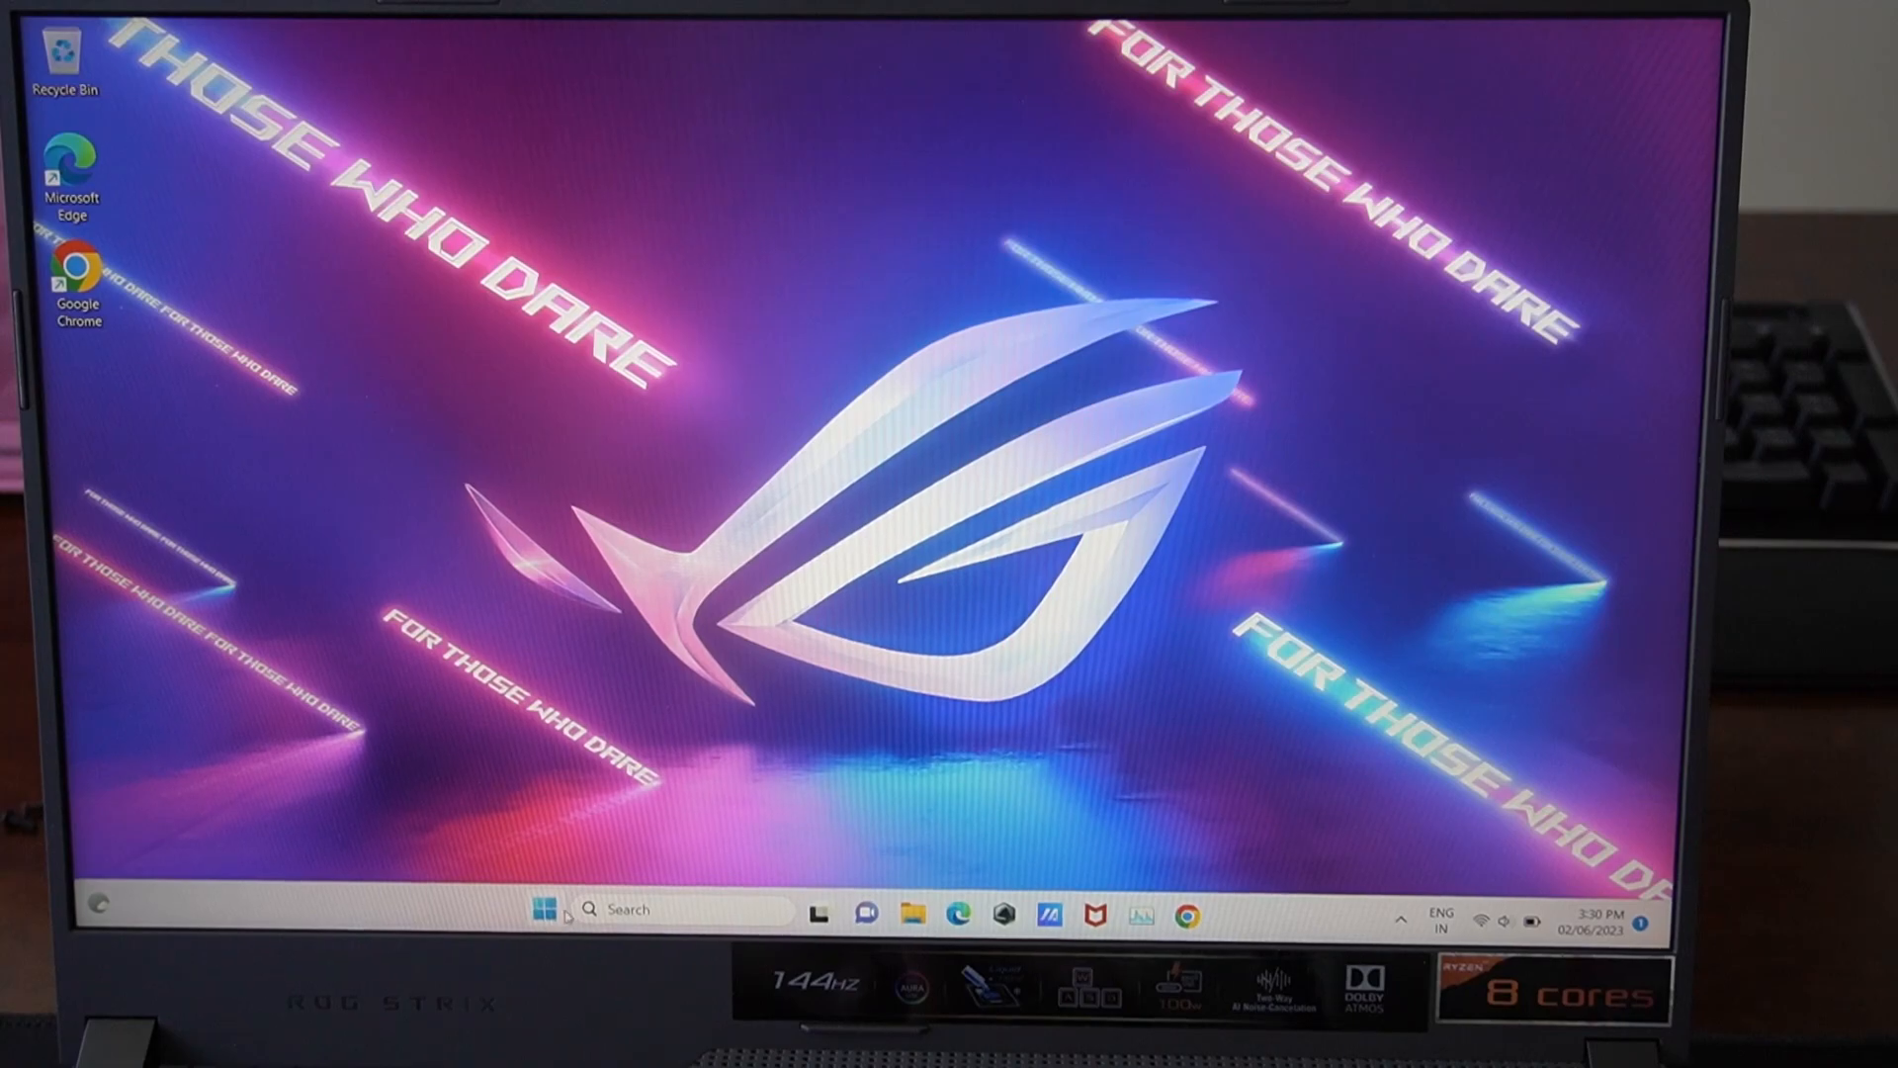
Launch Disk Management from the Start button's power user menu.
right_click(542, 909)
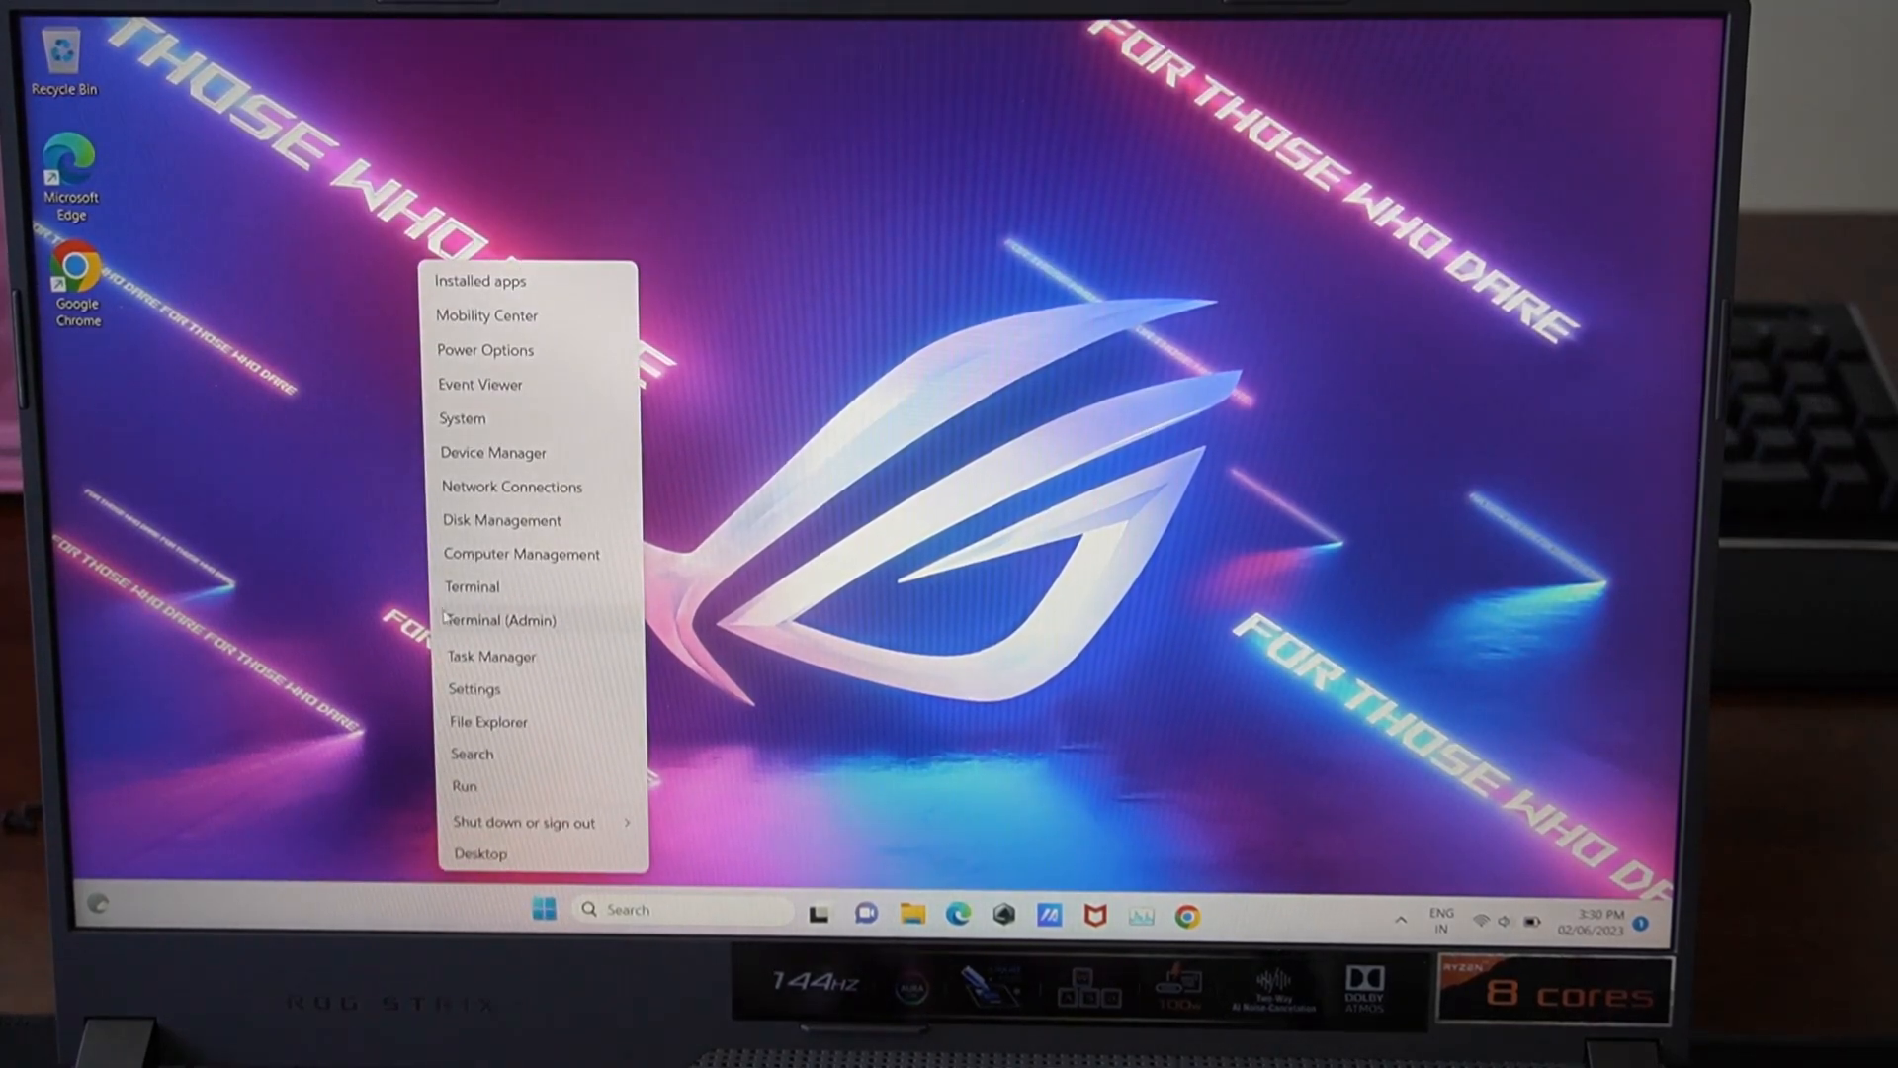
mouse_move(500, 520)
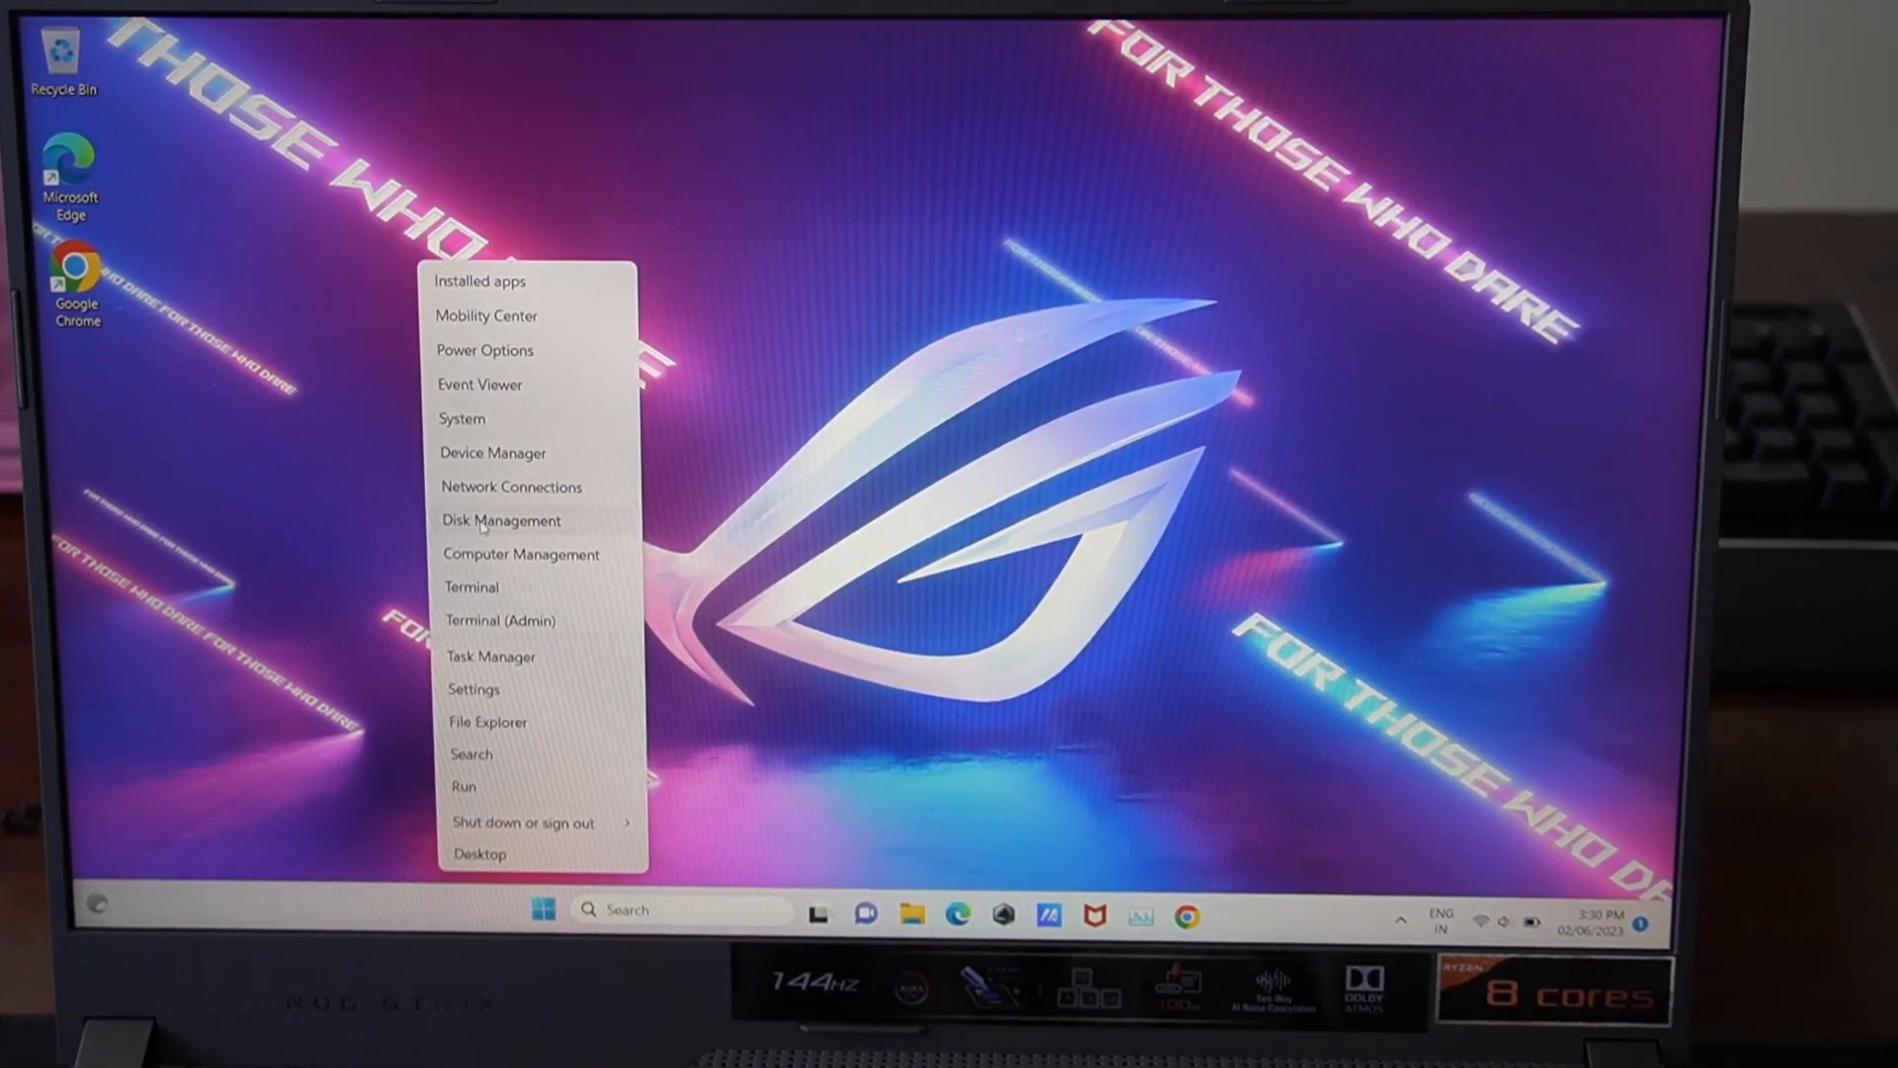
left_click(501, 520)
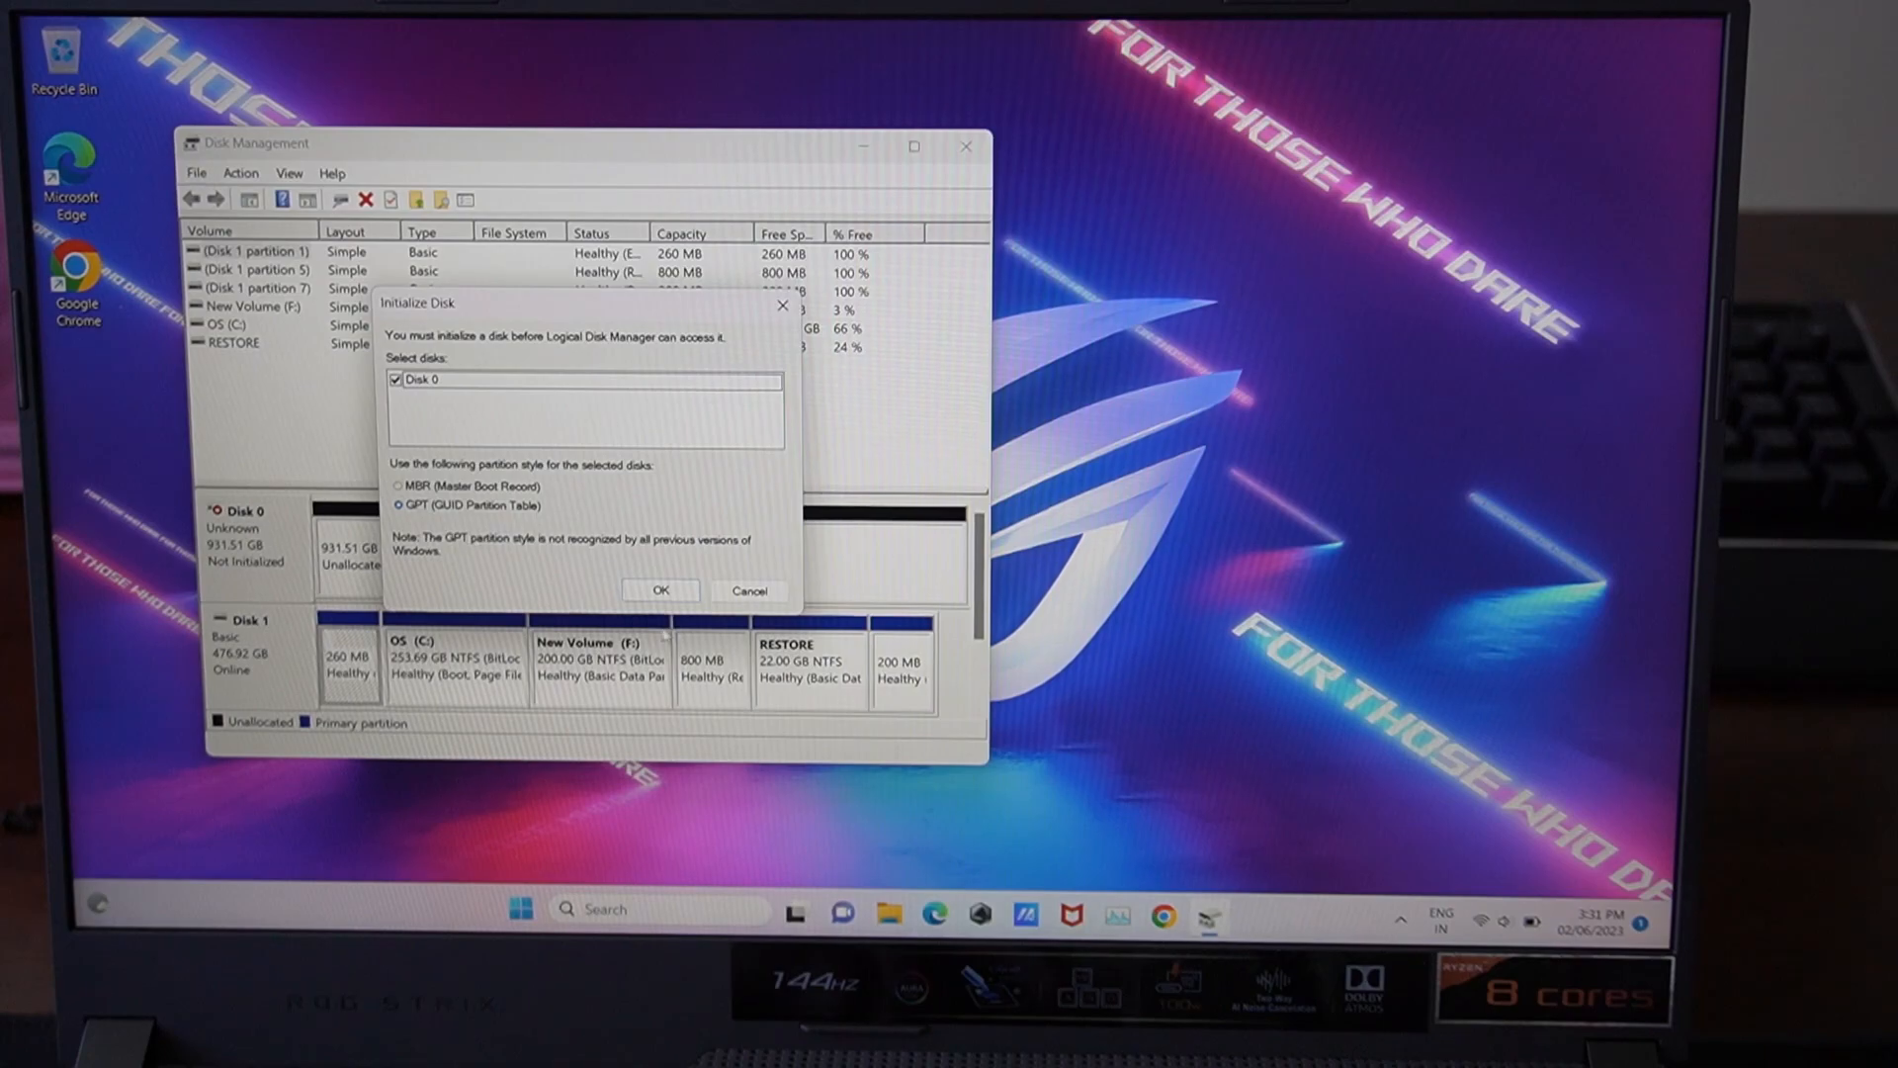
Initialize the new Disk 0 with the GPT (GUID Partition Table) style.
left_click(661, 591)
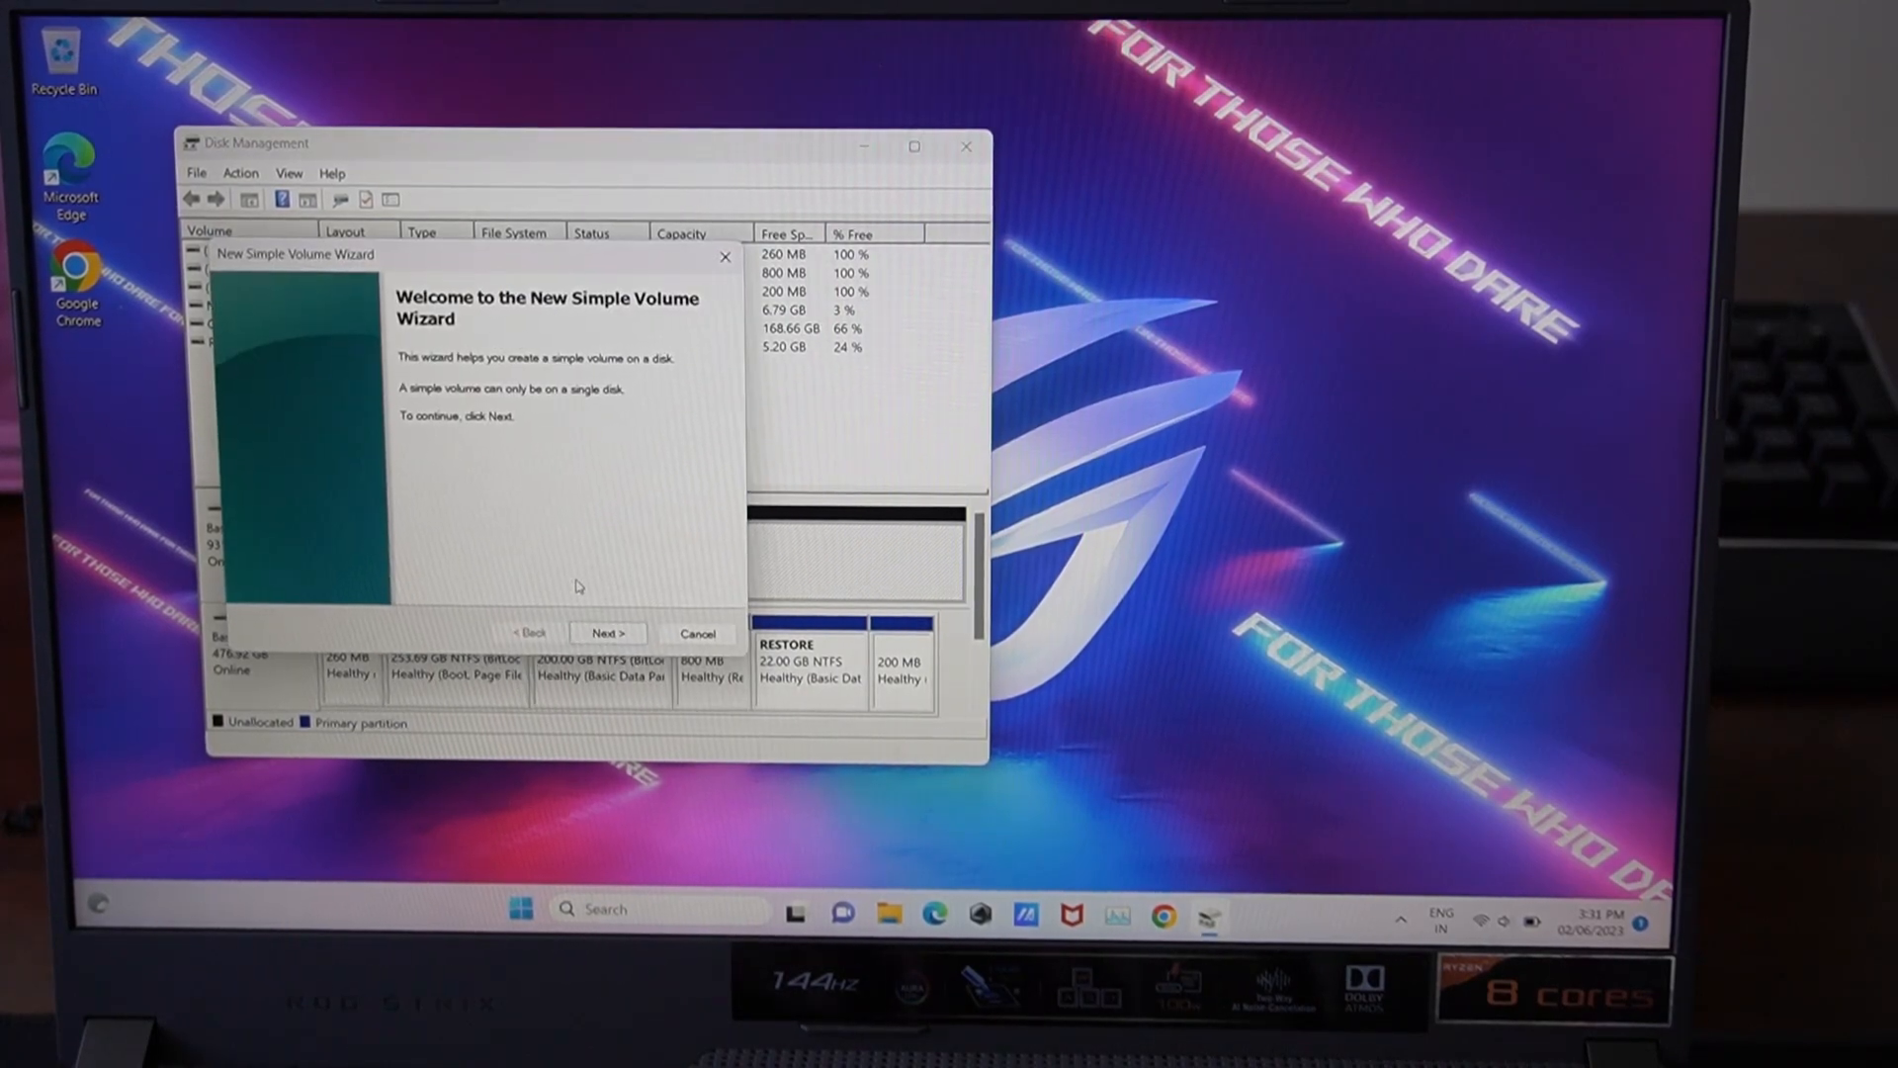
Create a simple volume using the full 953852 MB with drive letter D.
left_click(607, 633)
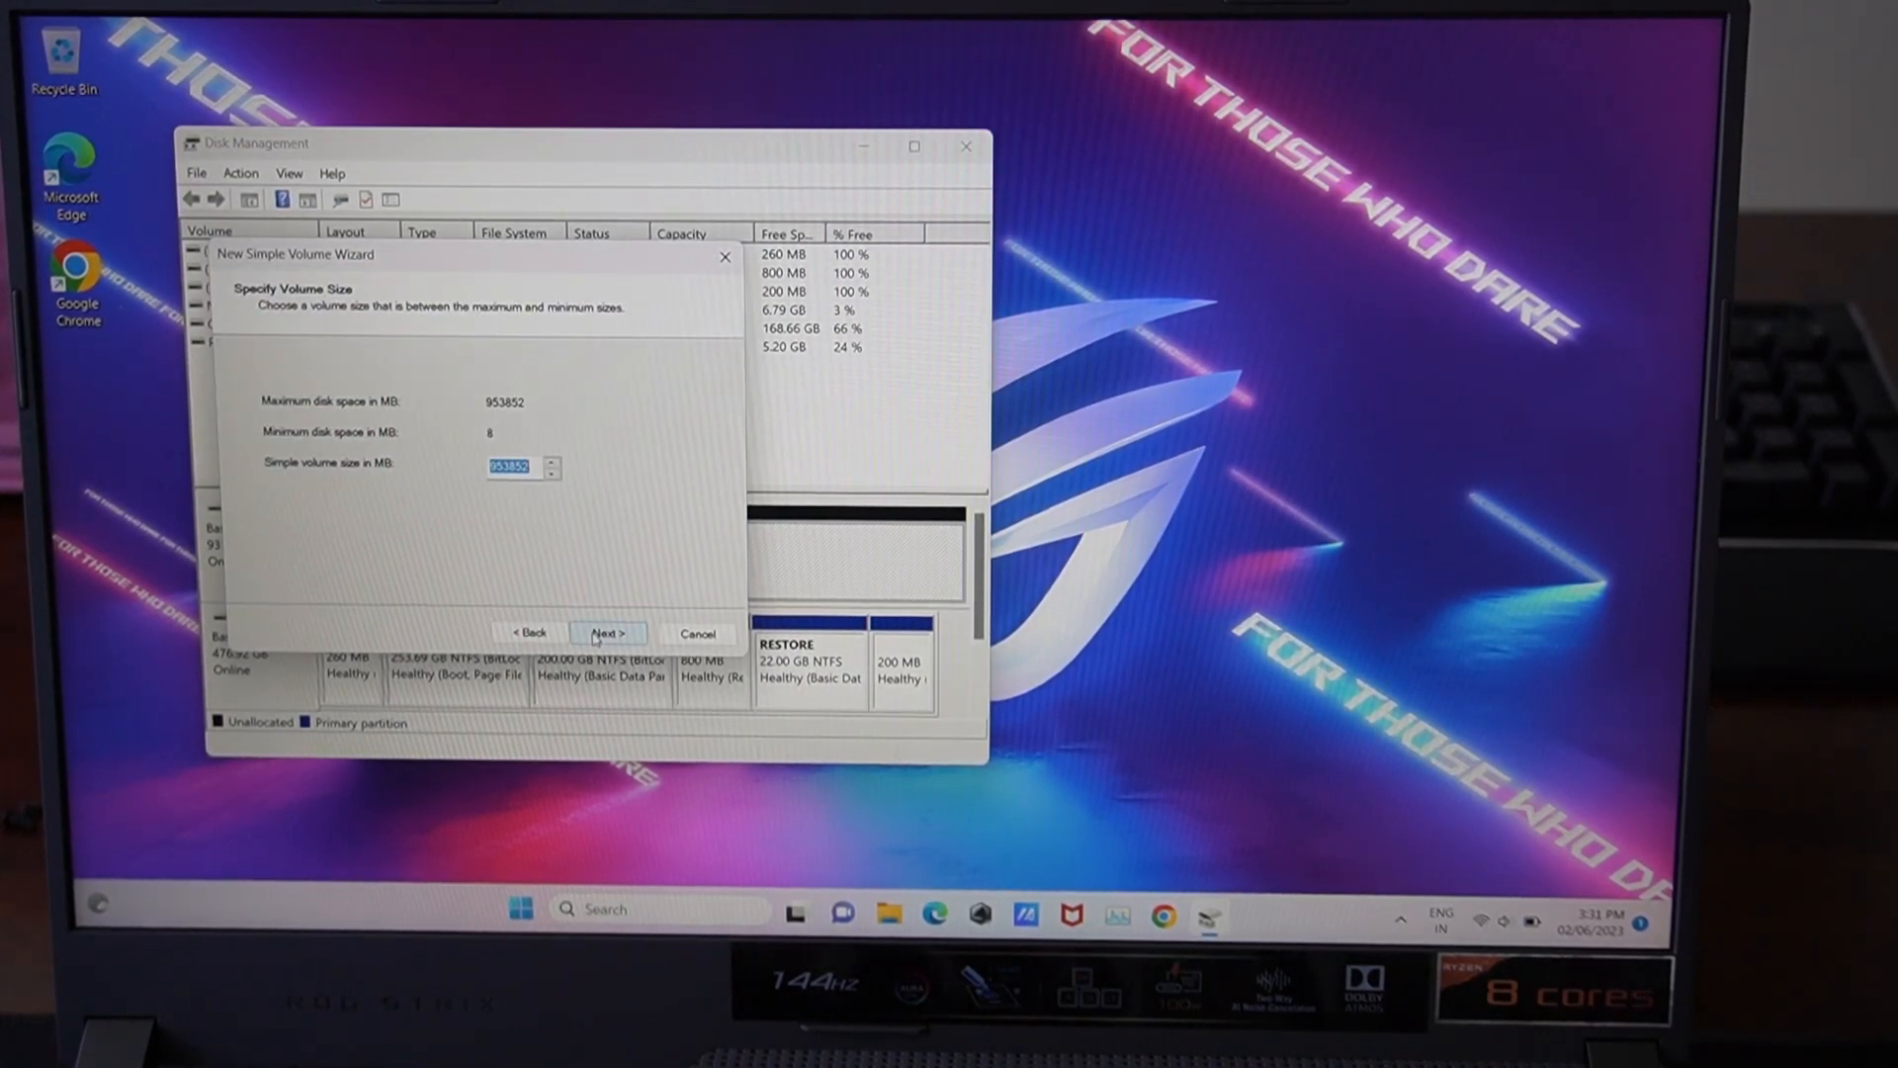
left_click(605, 632)
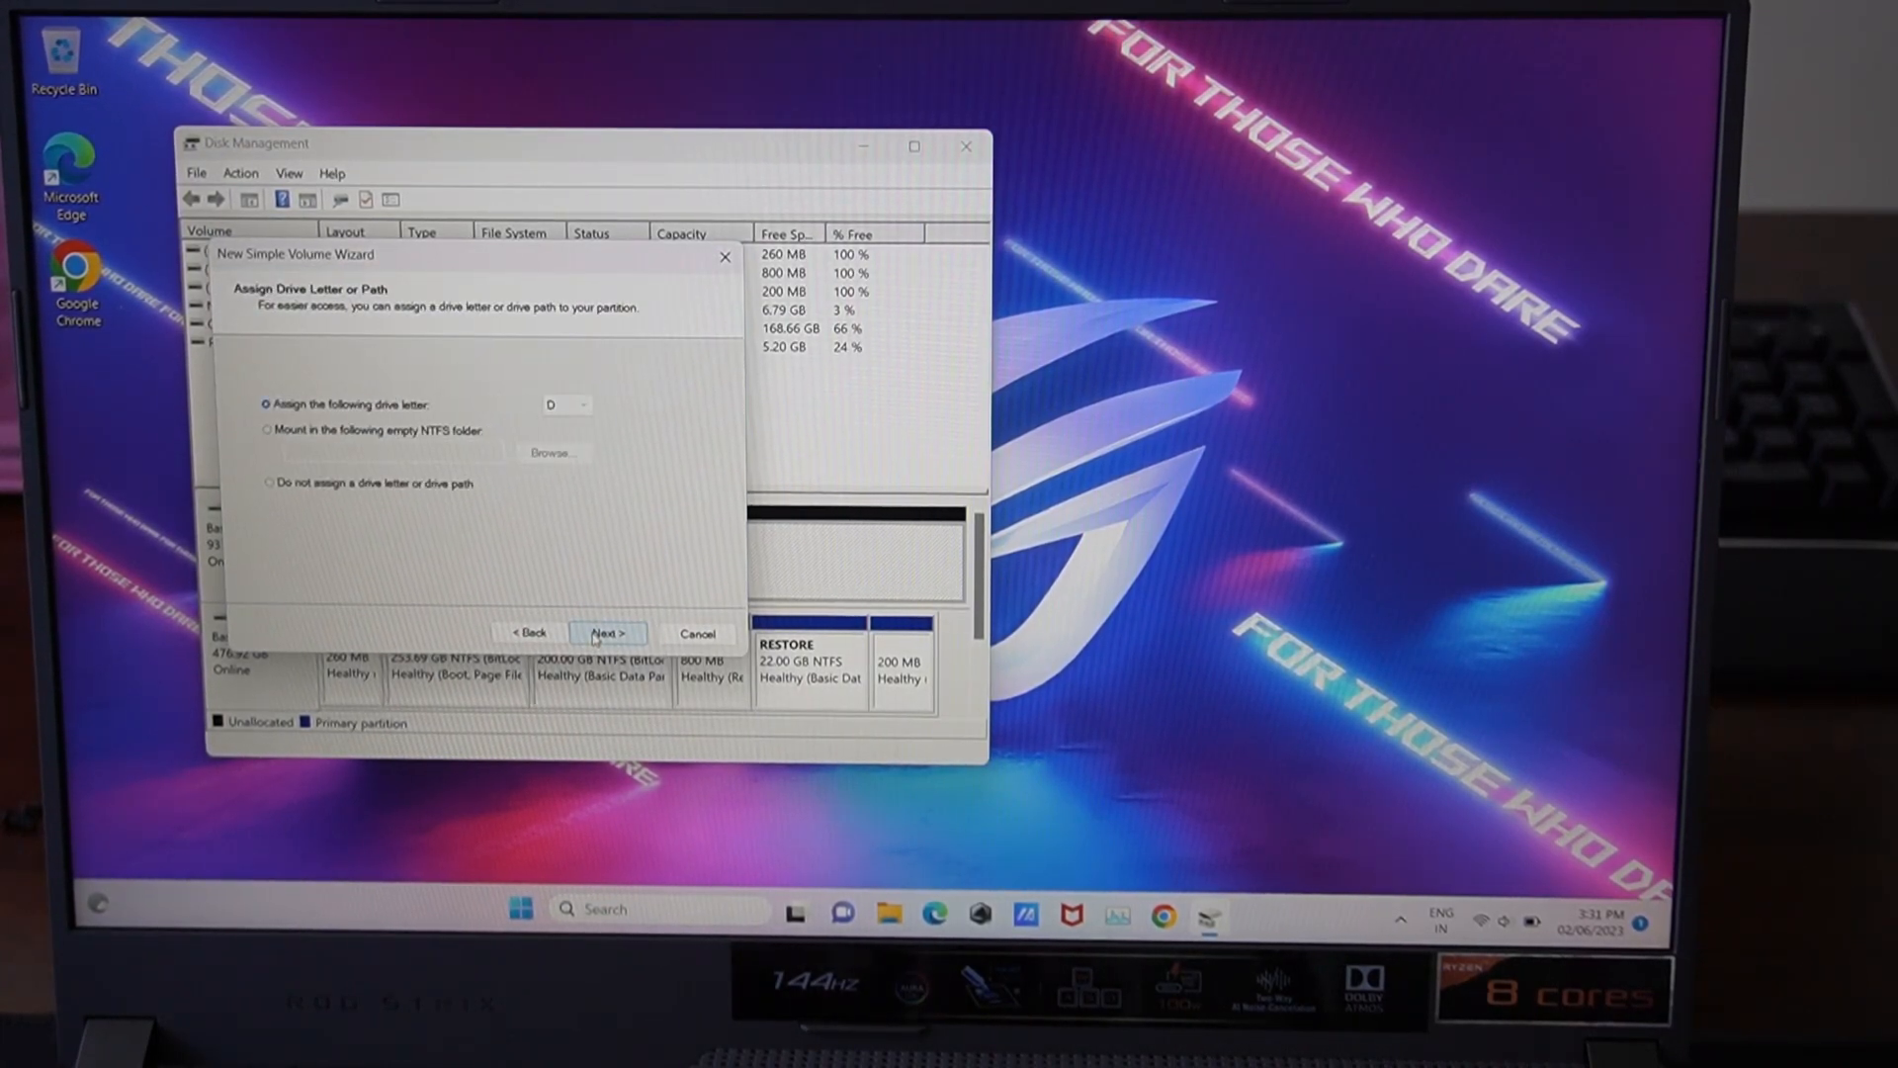
left_click(607, 632)
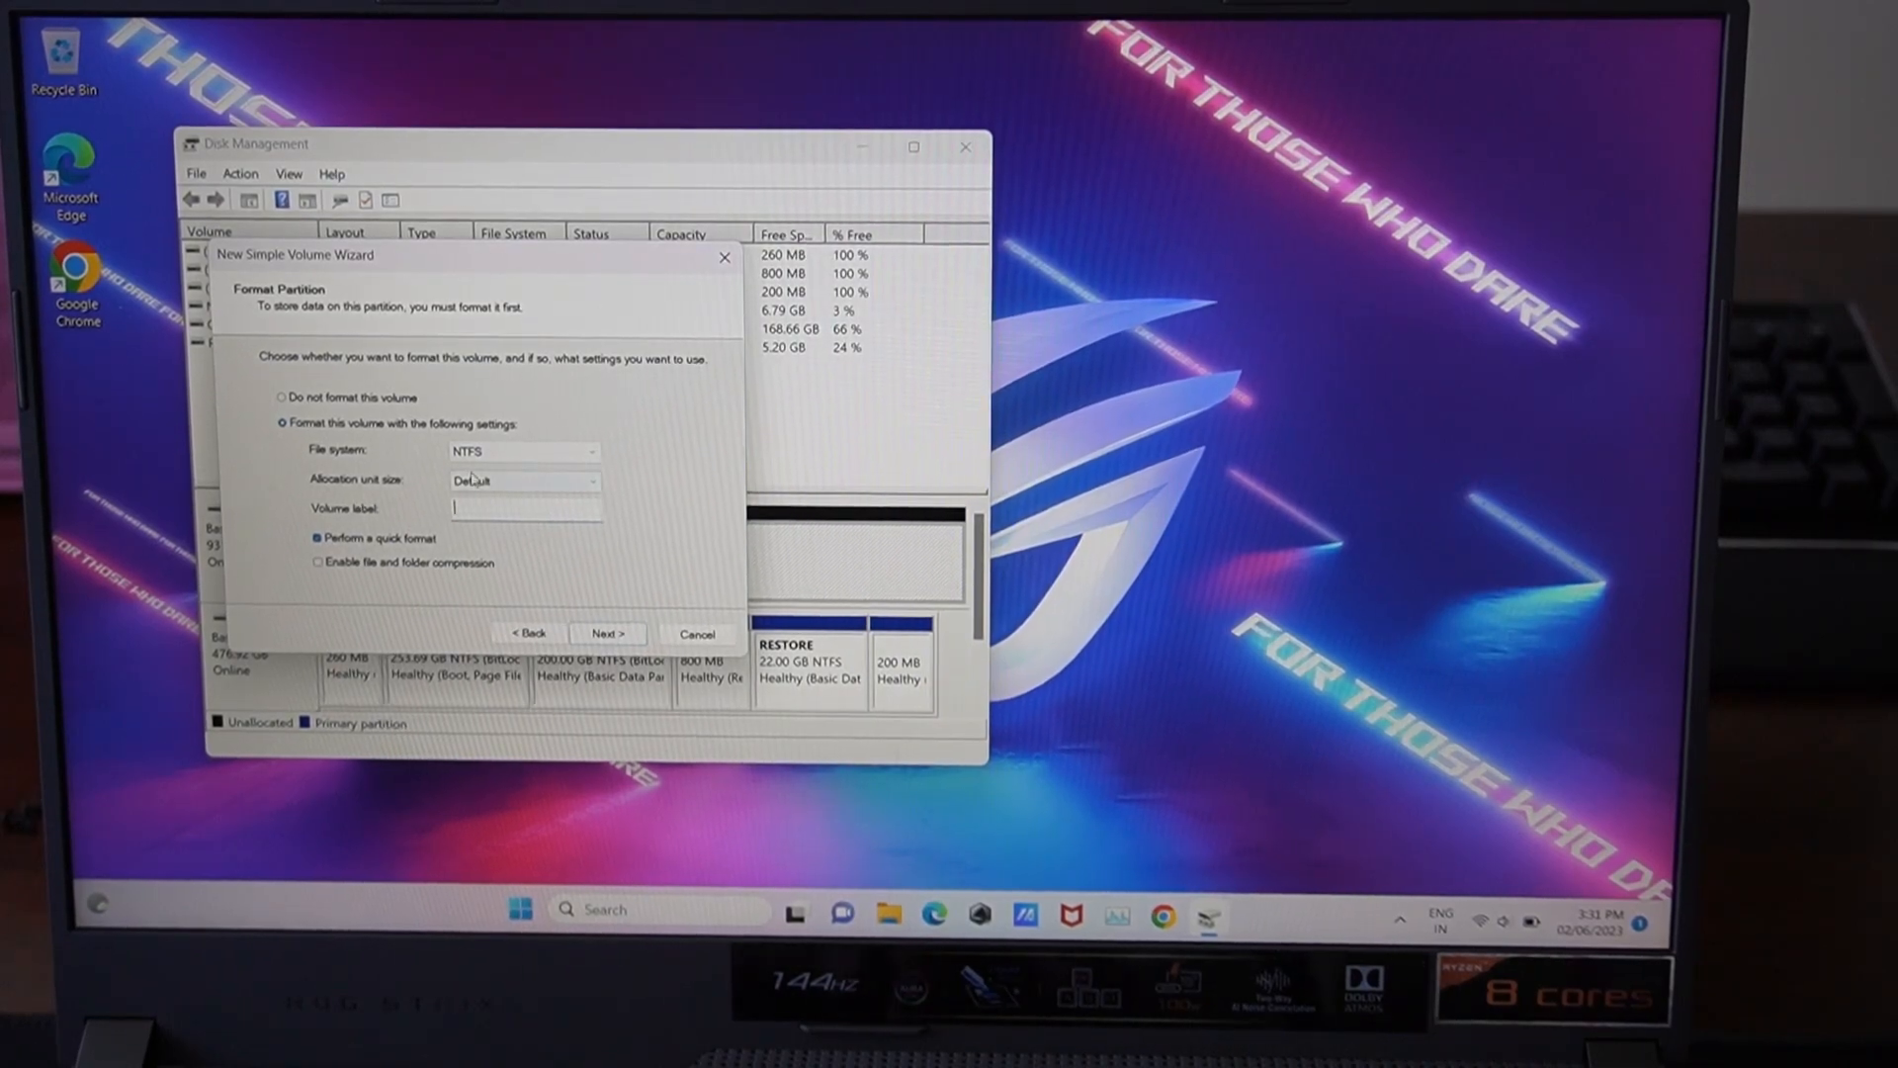
Quick-format the volume as NTFS with the label 1TB.
type("1")
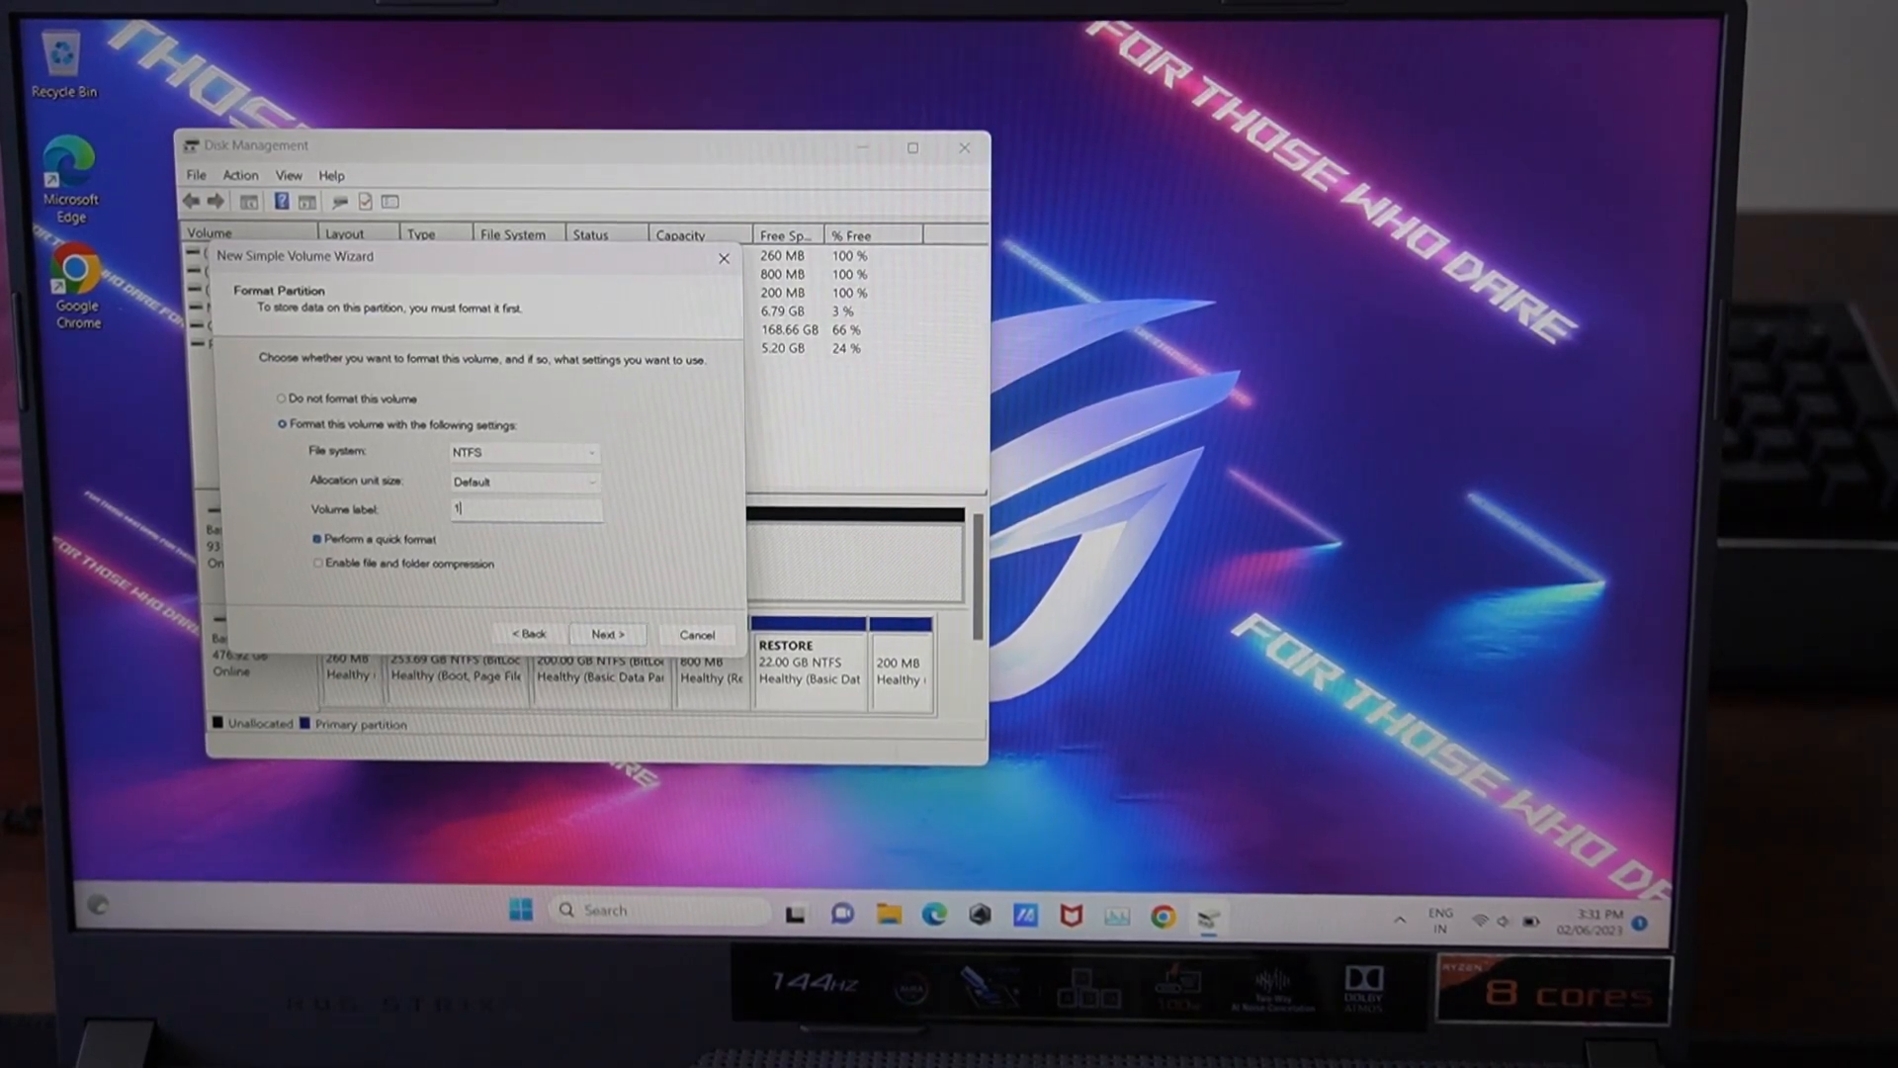
type("TB")
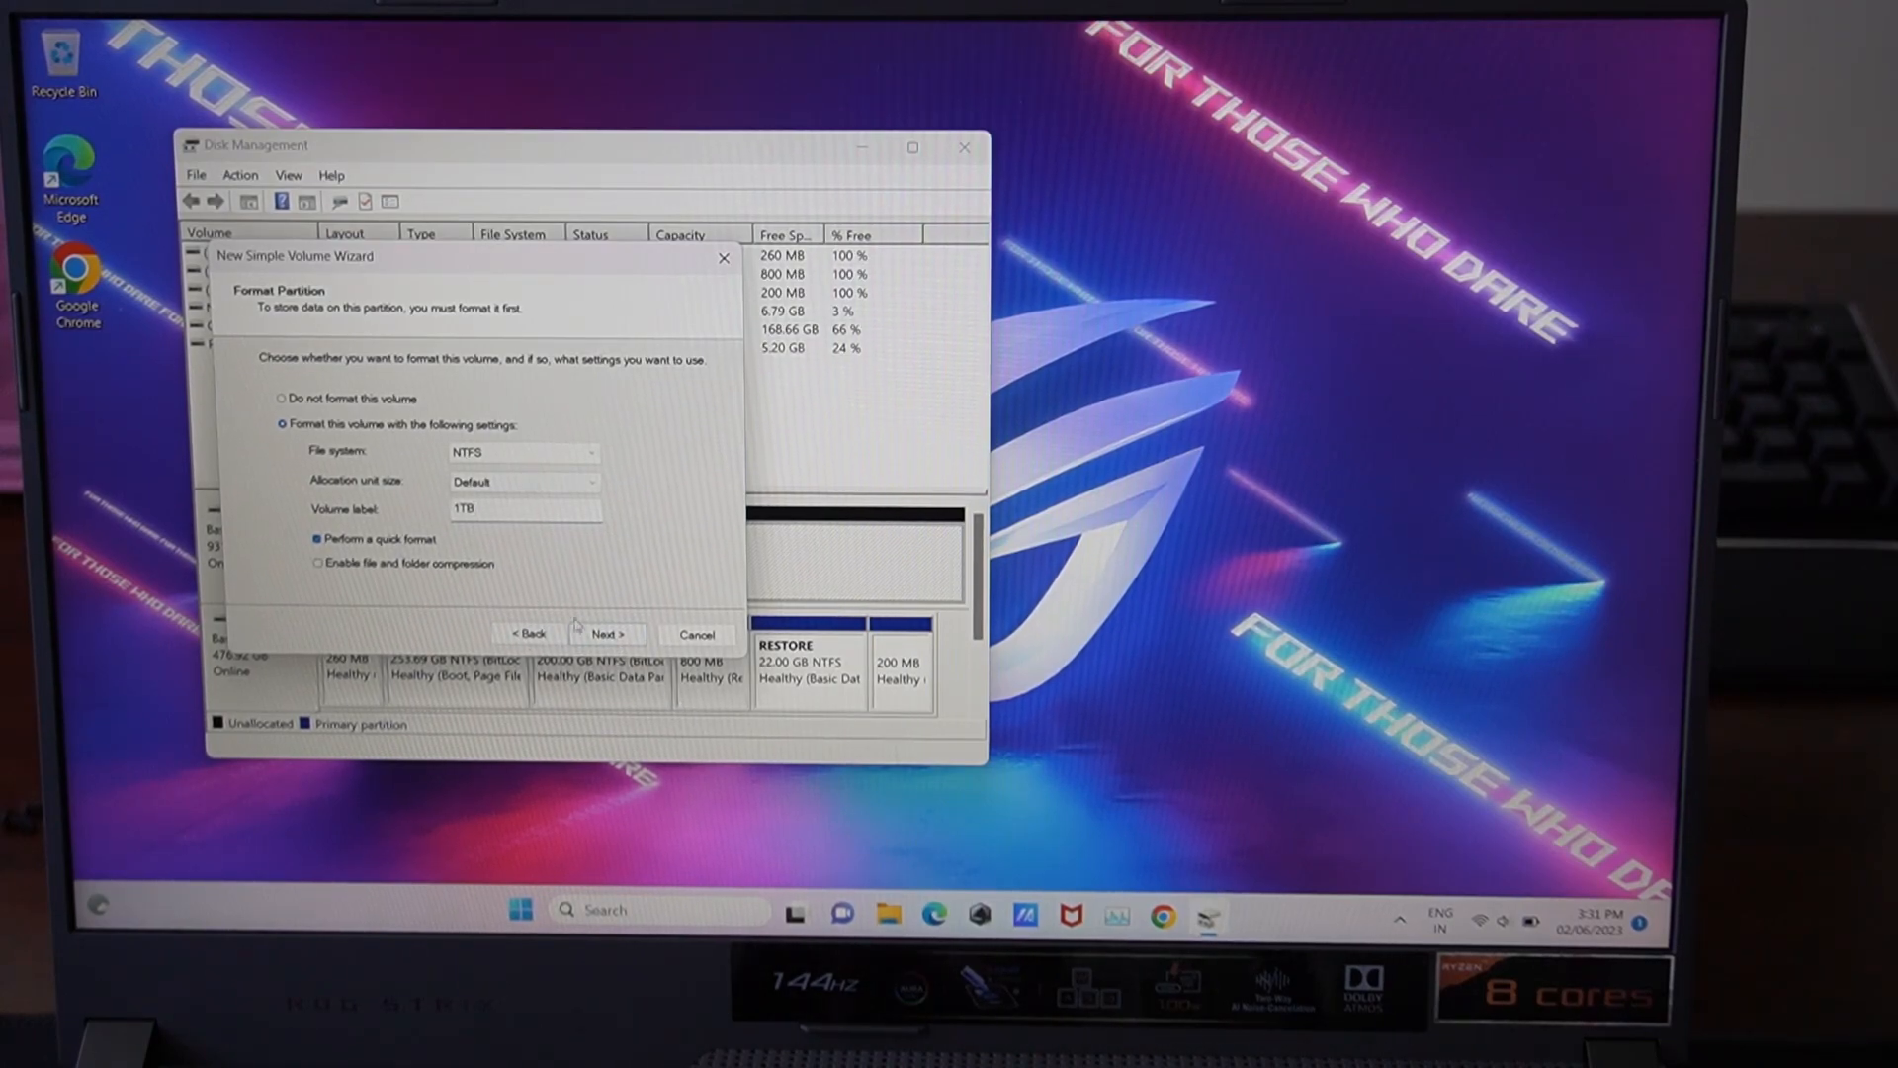
left_click(607, 633)
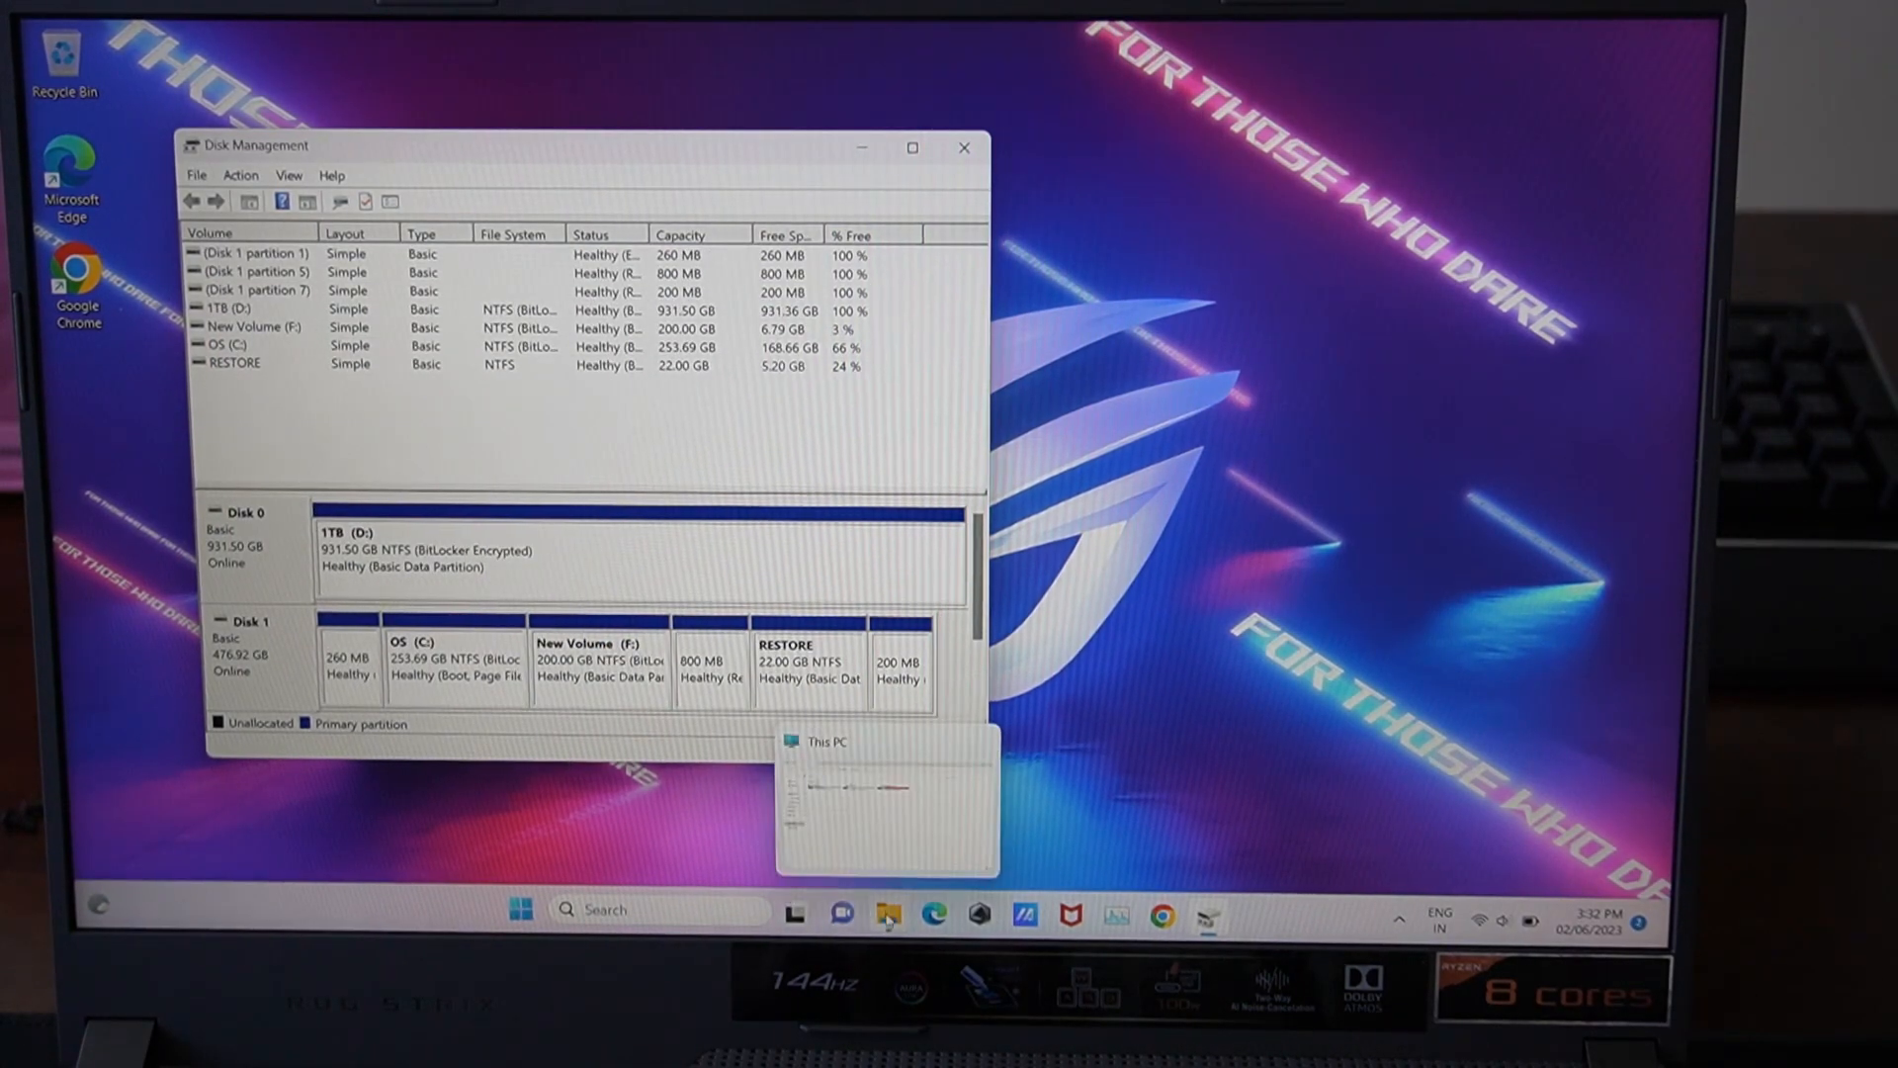
Verify the new 1TB (D:) drive with 931 GB free in This PC.
left_click(886, 797)
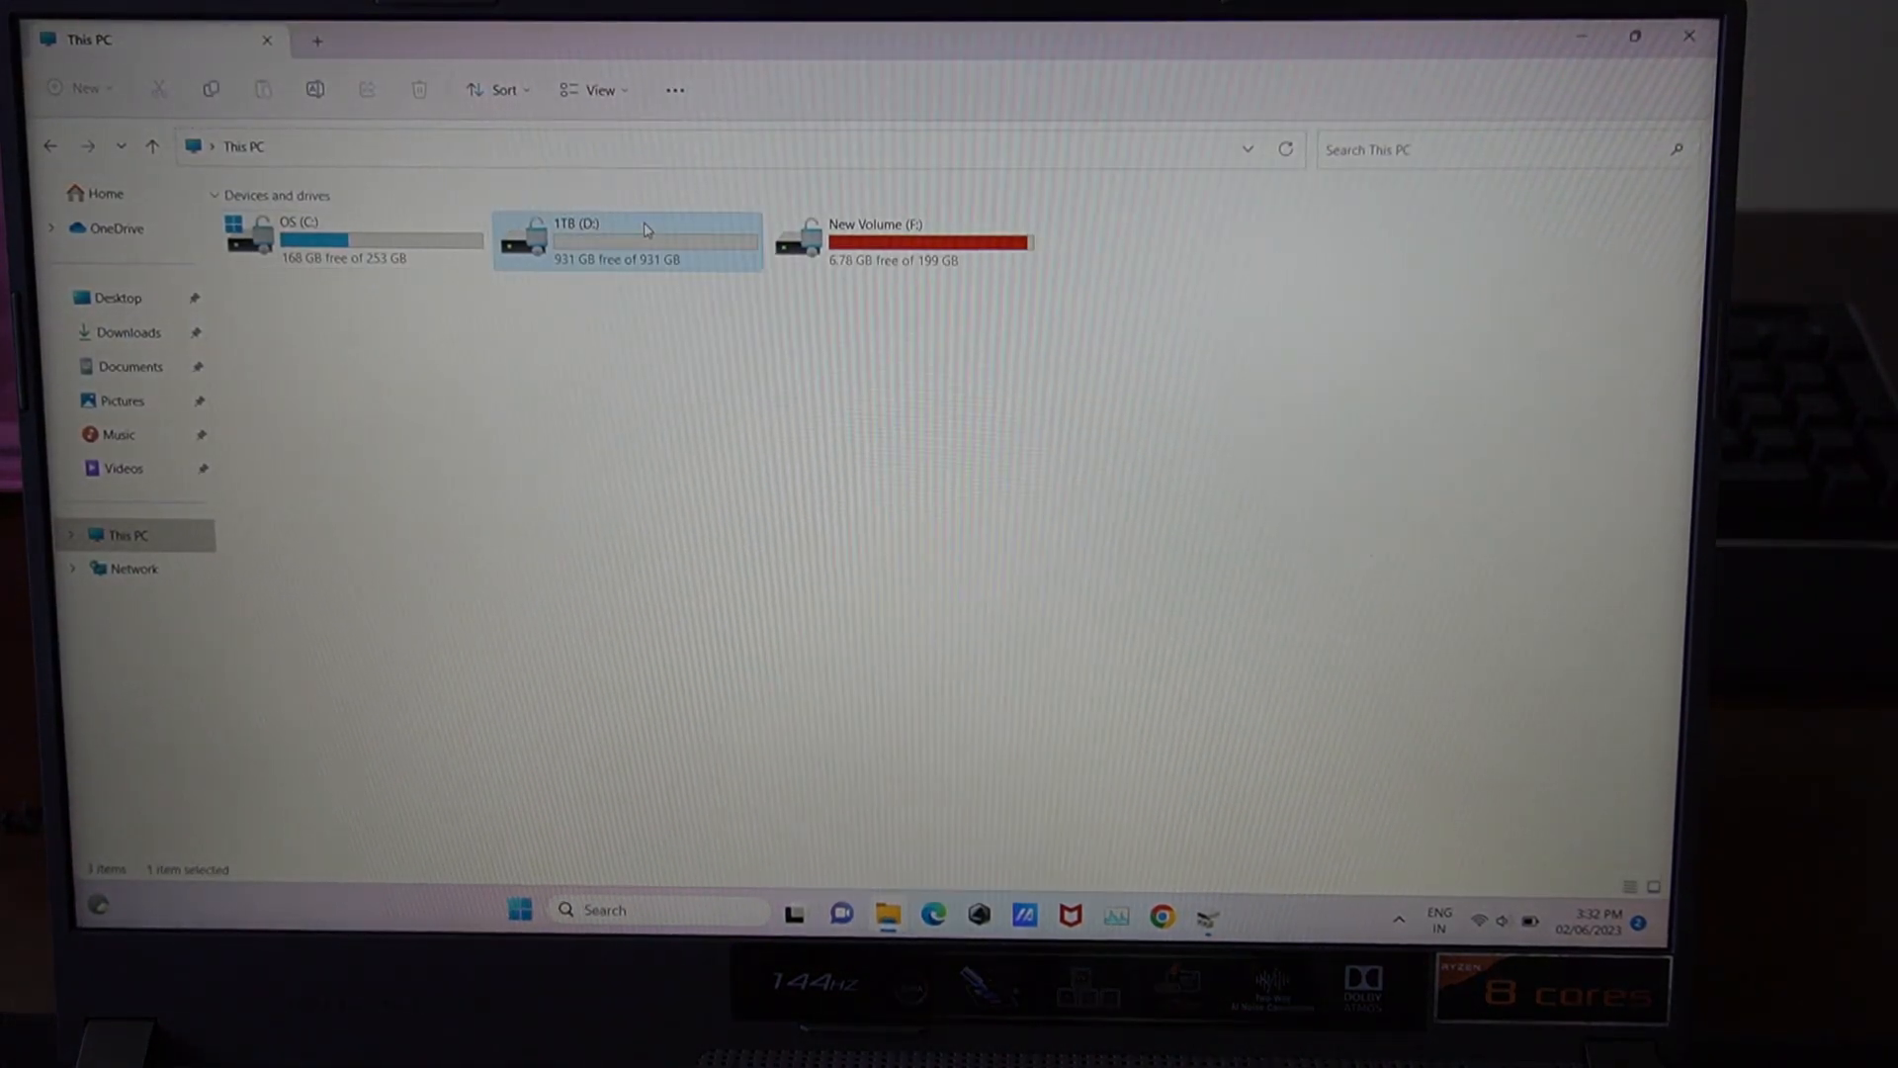